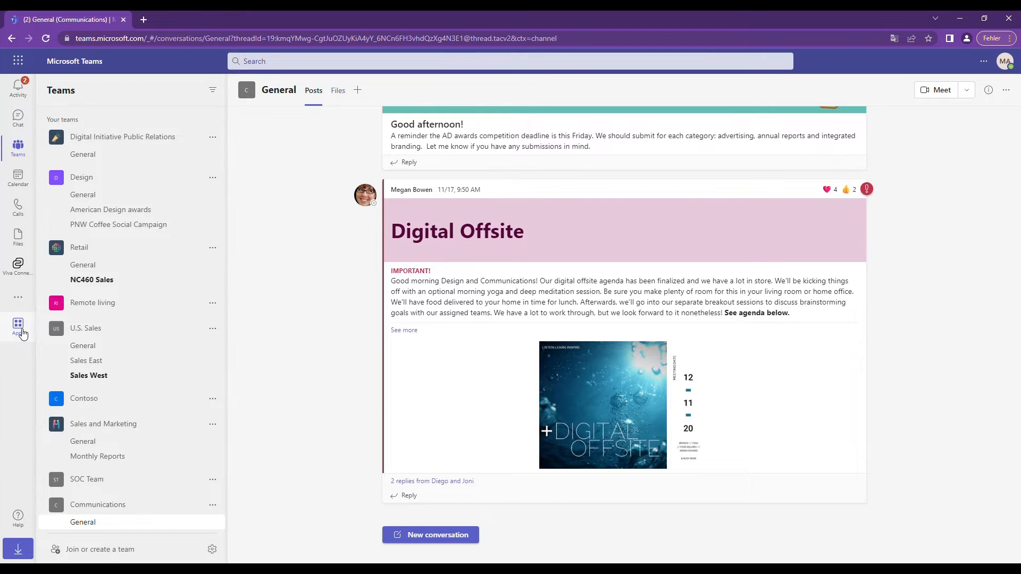
- Search the Teams app store for 'mindmap'
click(18, 328)
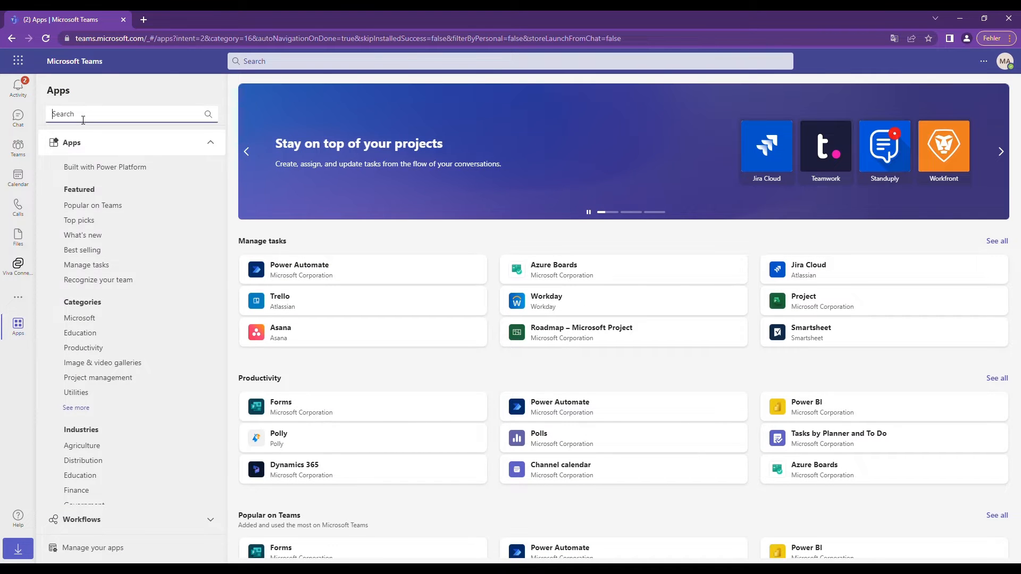
text(mindmap)
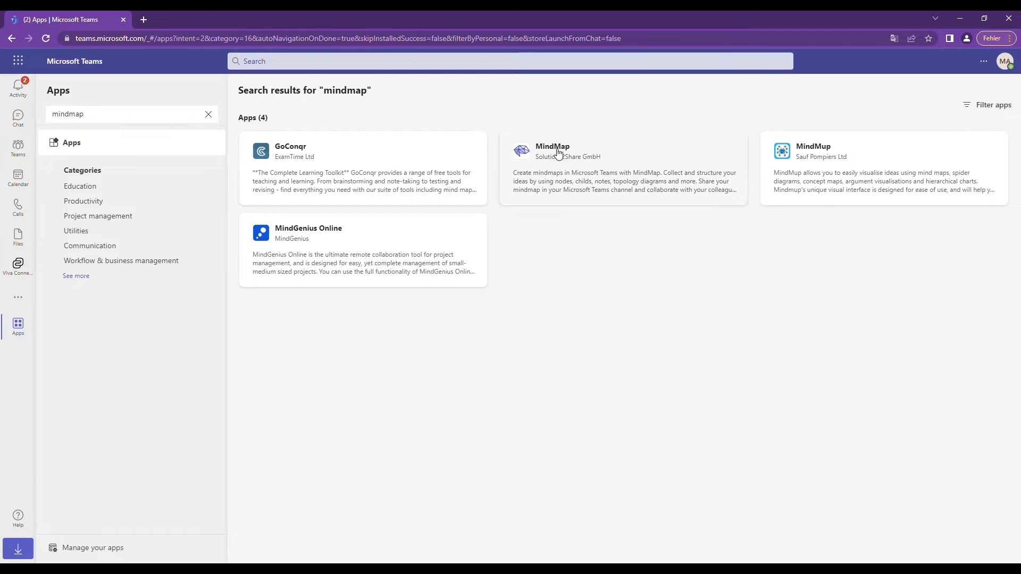
- Begin buying a subscription for Solutions2Share MindMap with Germany as the billing region
click(556, 152)
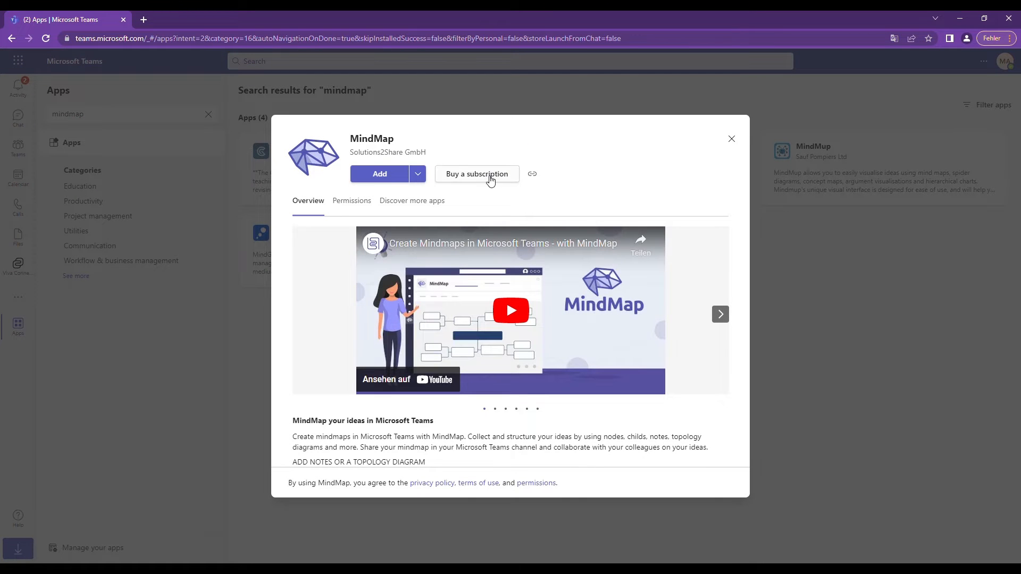
click(730, 138)
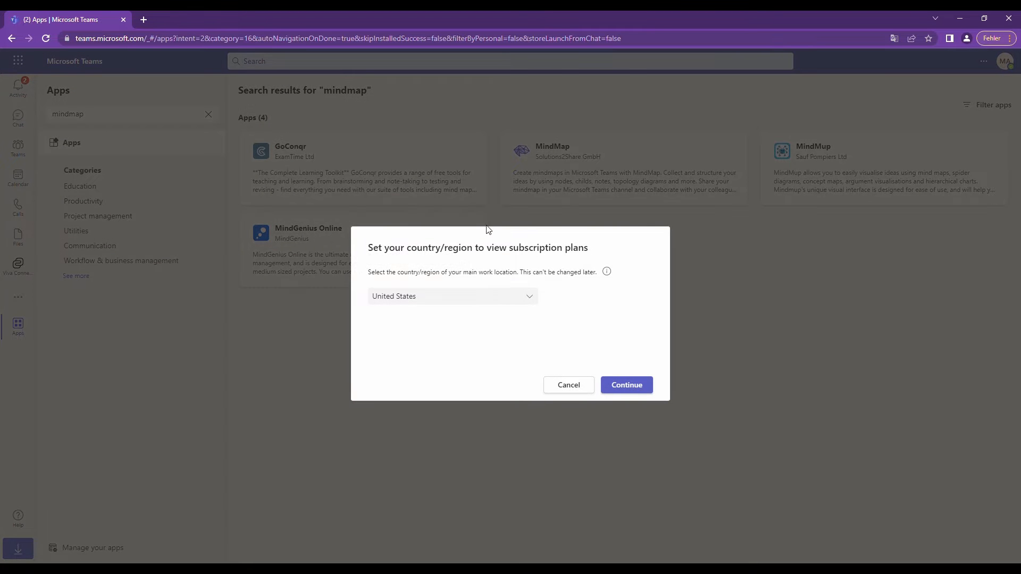
click(452, 296)
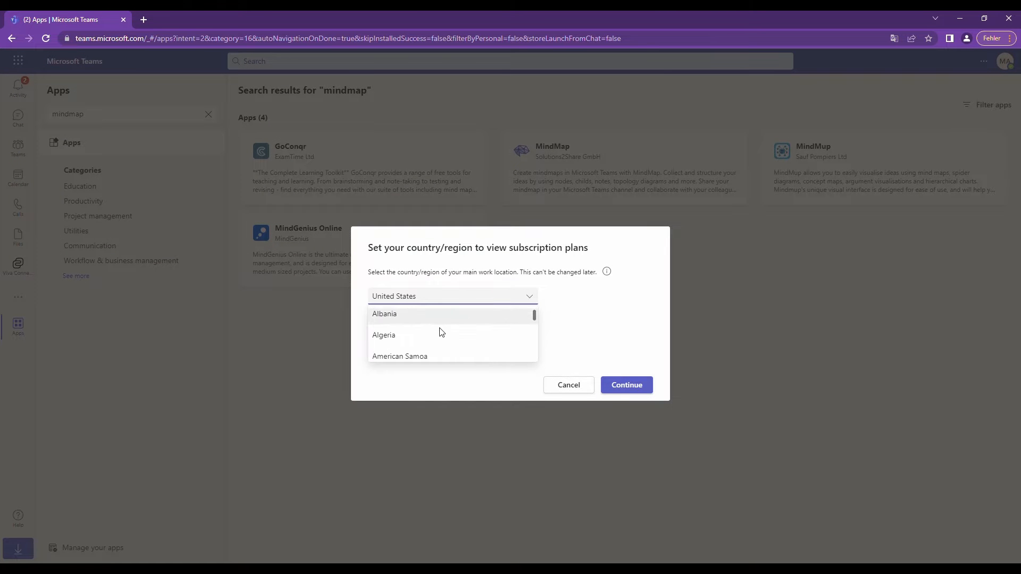
scroll(down, 3)
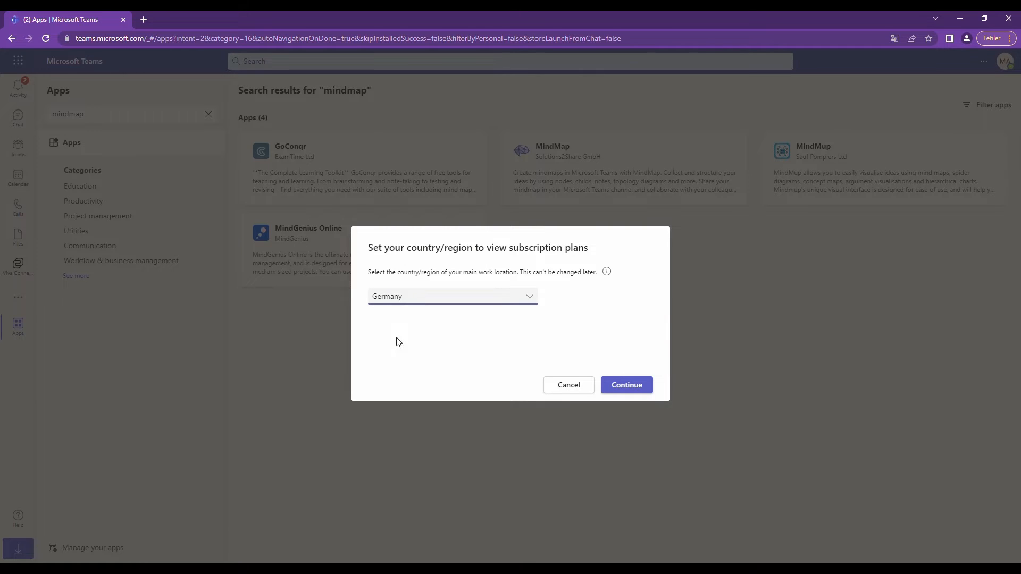
click(625, 385)
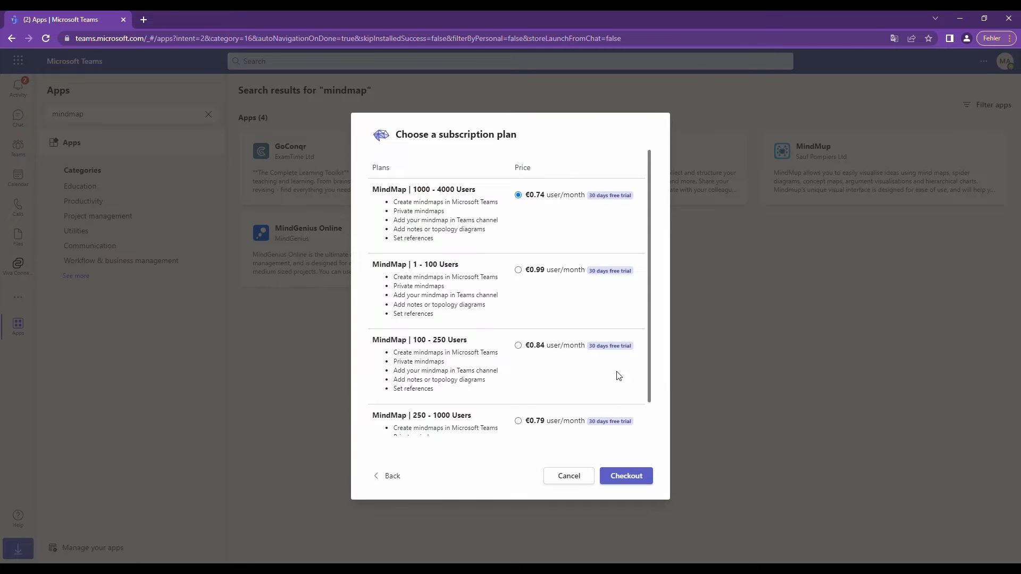
- Choose the MindMap 1 - 100 Users plan at €0.99
click(518, 269)
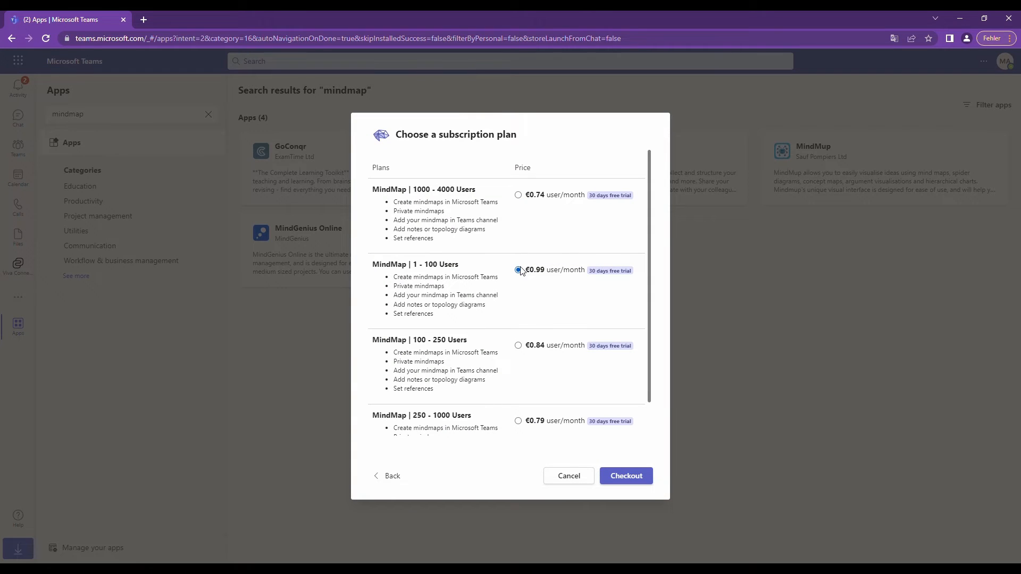
scroll(down, 3)
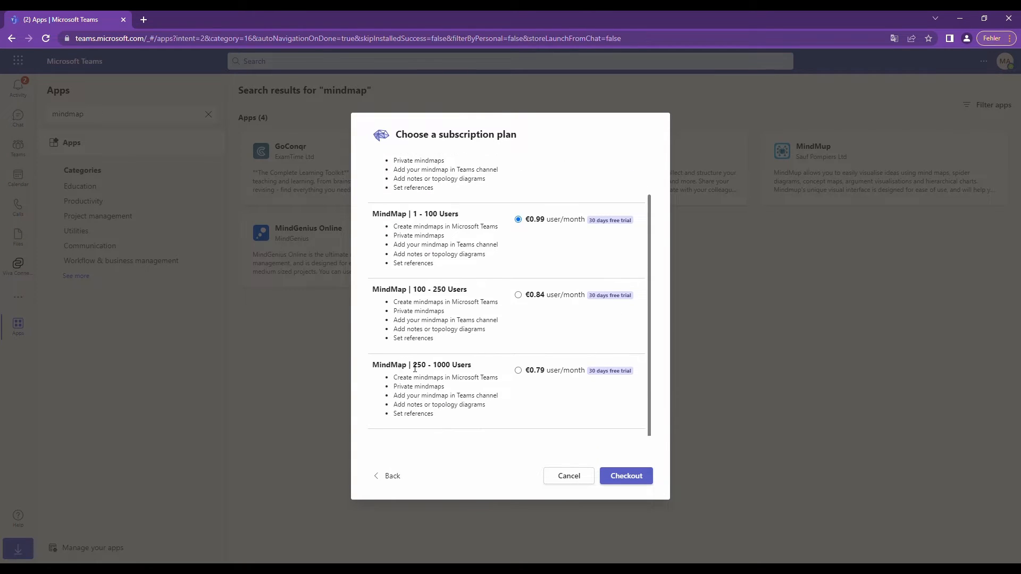
mouse_move(466, 295)
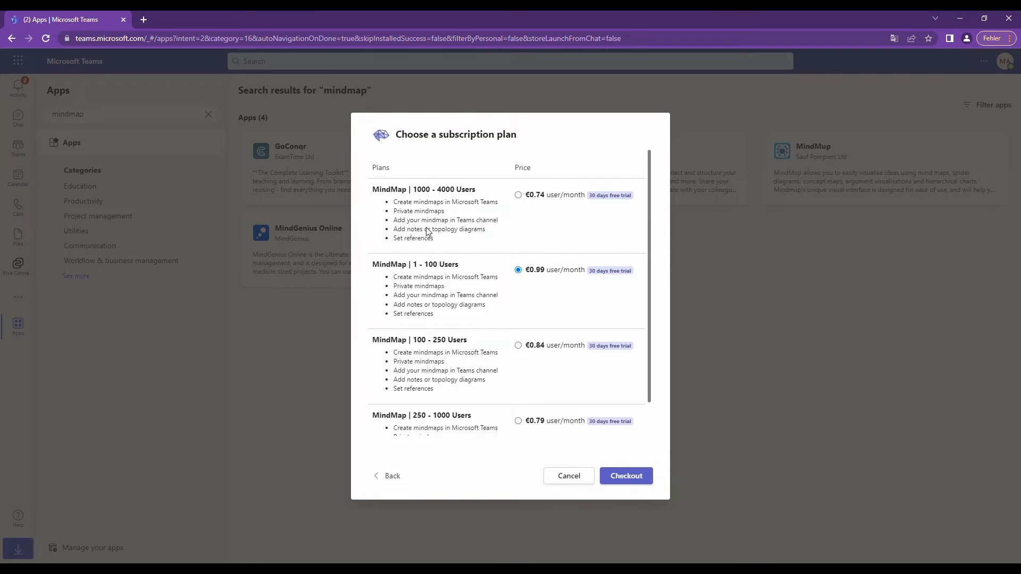
mouse_move(556, 281)
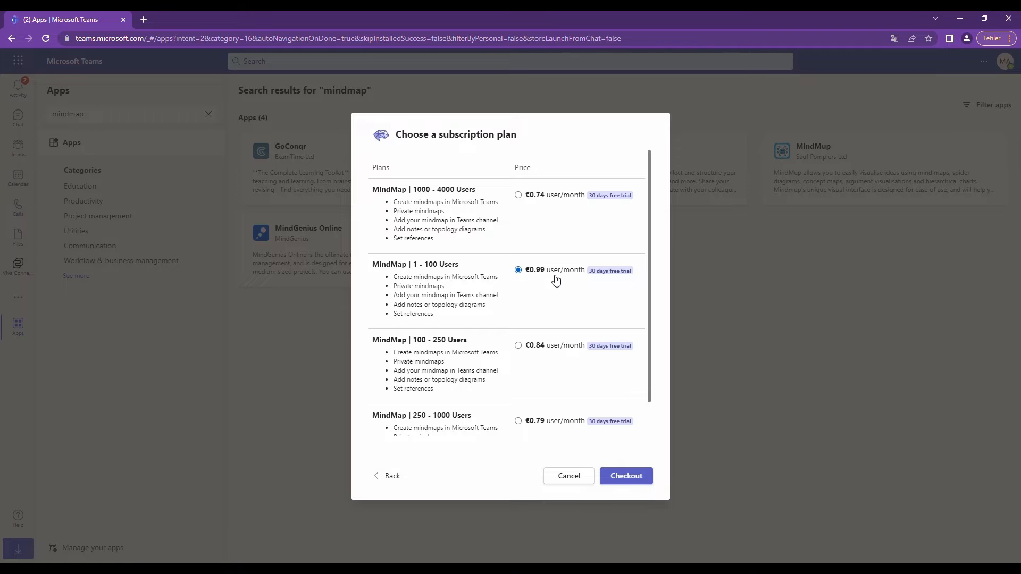
mouse_move(634, 279)
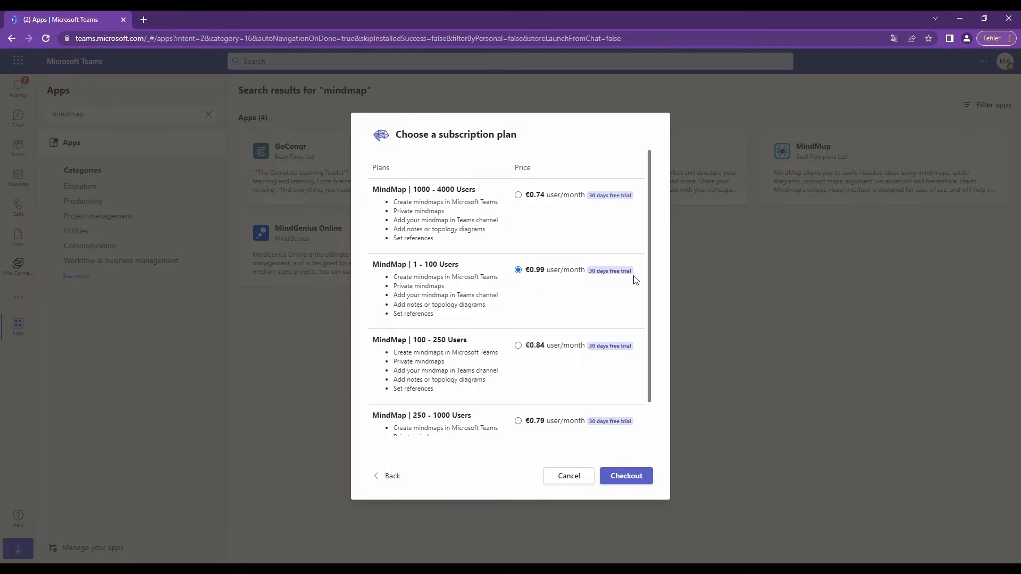
- Proceed to checkout and set the license quantity to 1
click(624, 475)
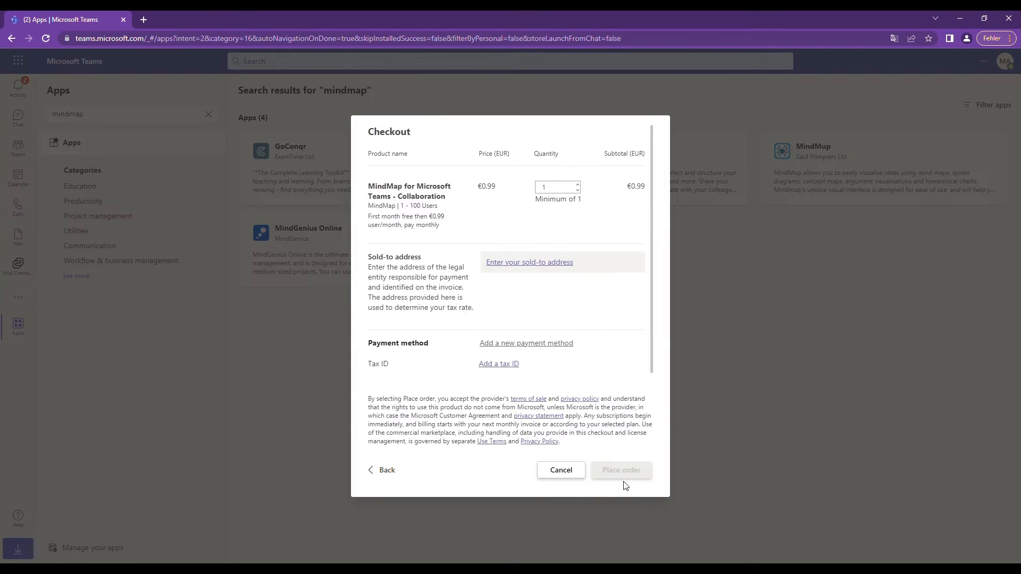
click(553, 187)
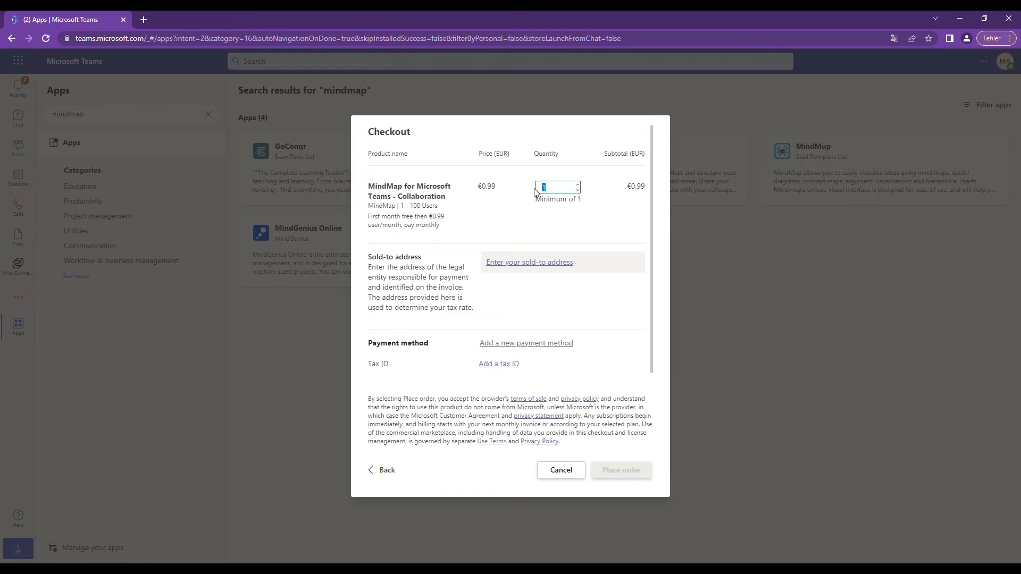
text(10)
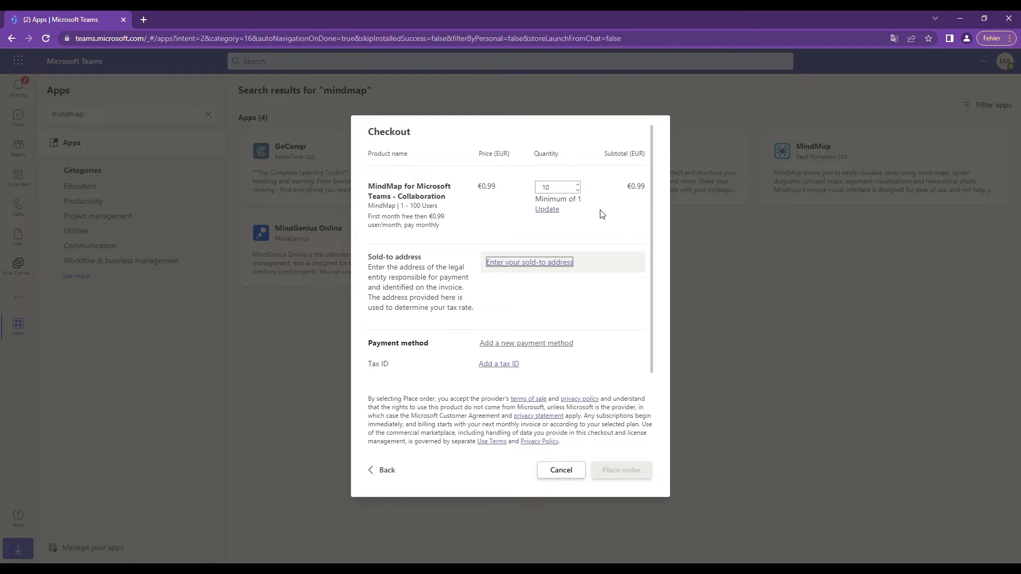
text(1)
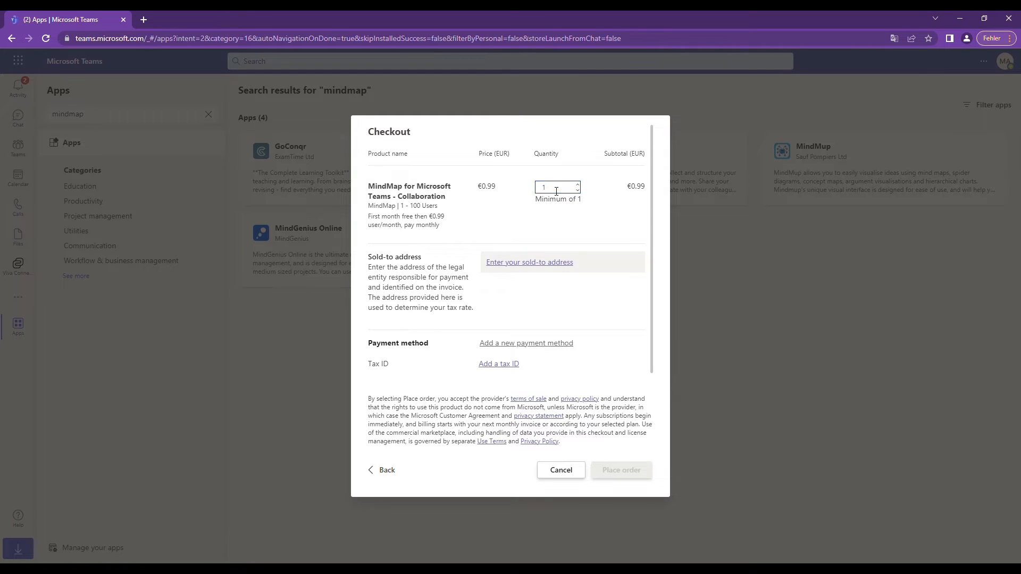
- Enter and save the sold-to address for the order
click(530, 261)
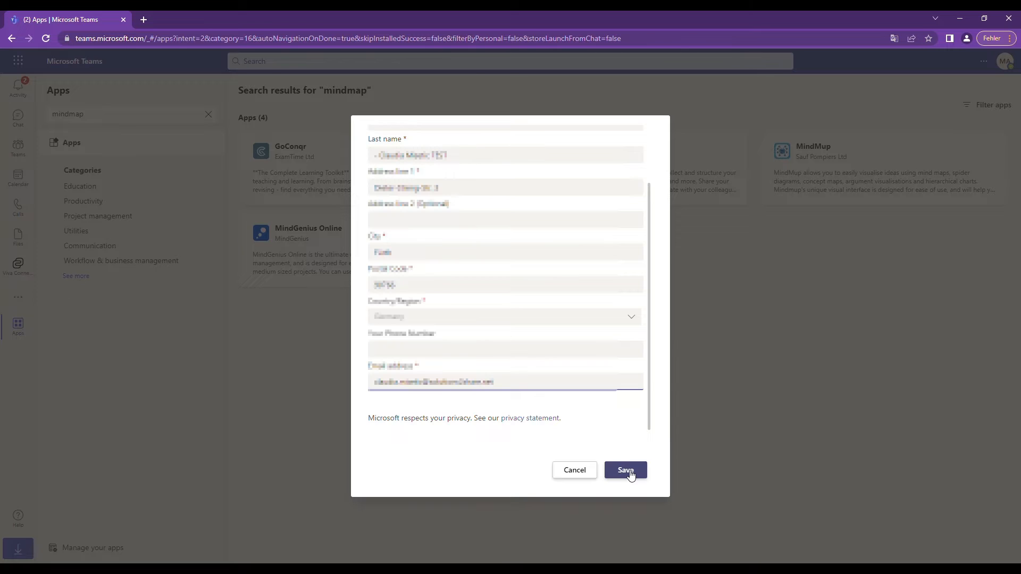
click(624, 468)
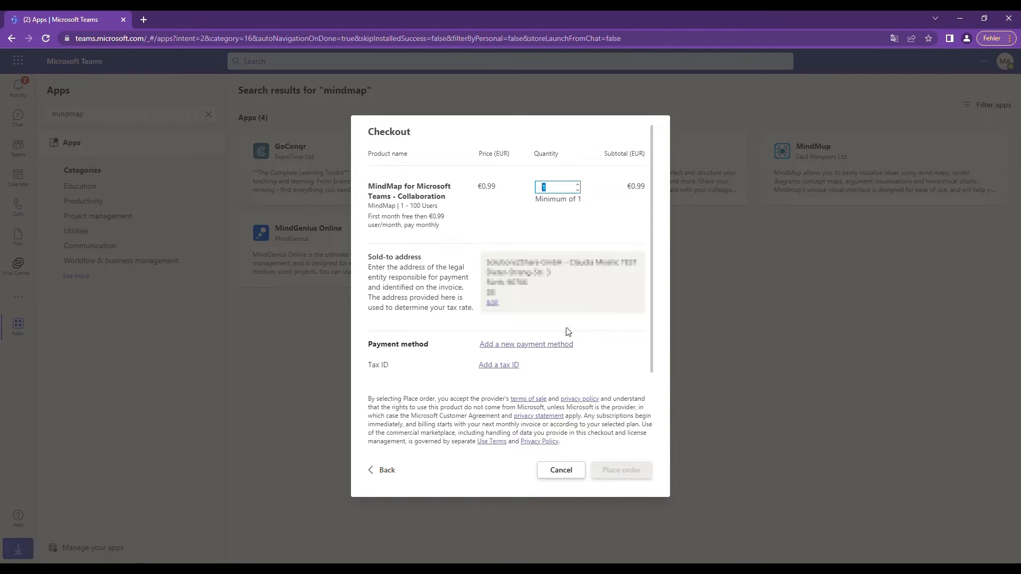
click(497, 364)
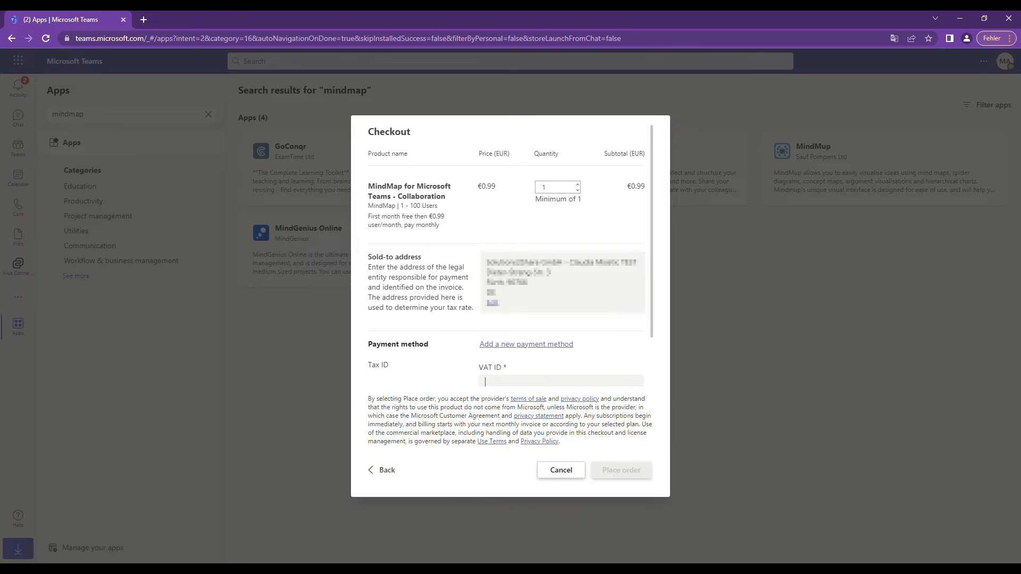
text(DE279075139)
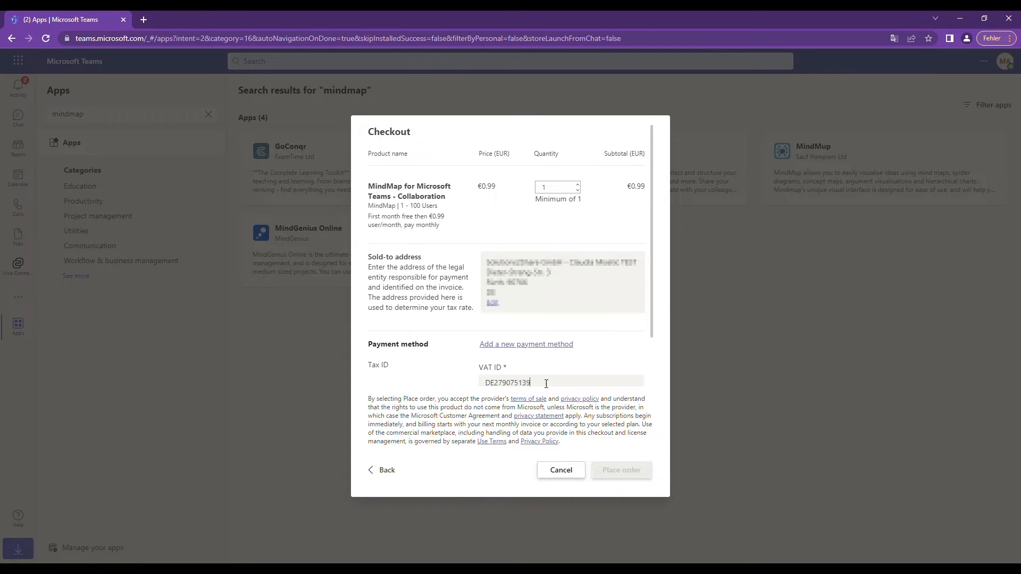
scroll(down, 3)
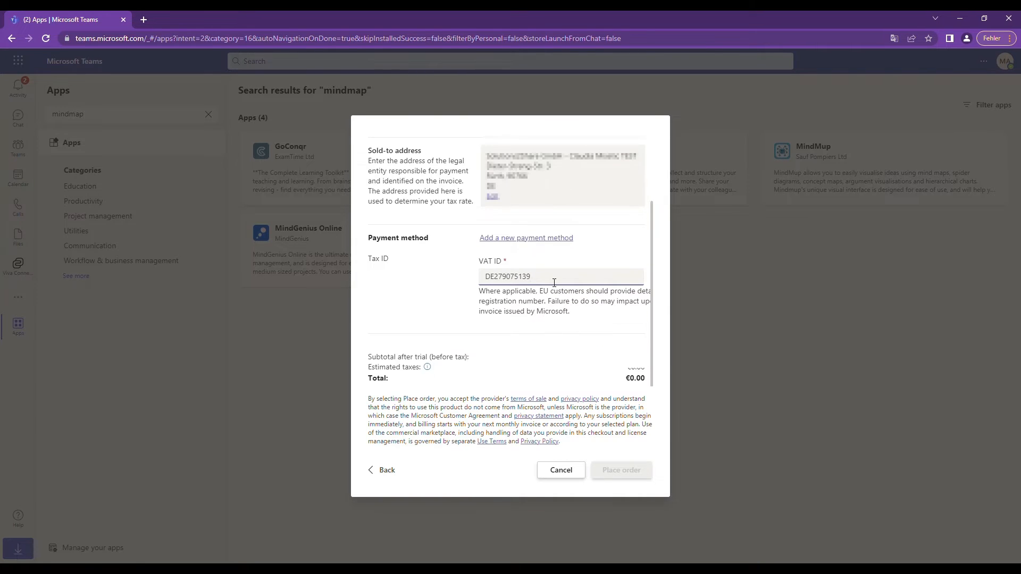
click(620, 470)
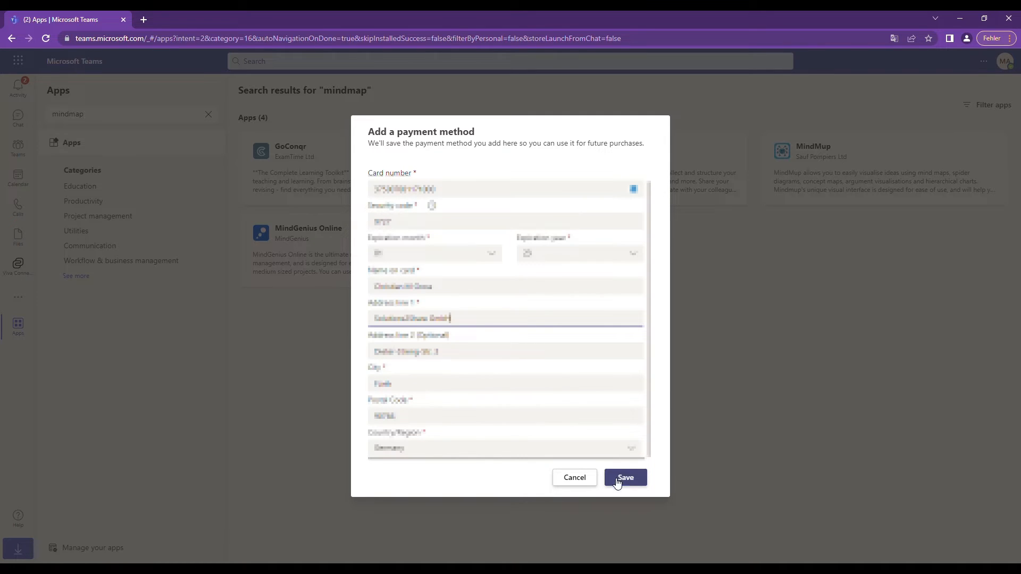
click(624, 477)
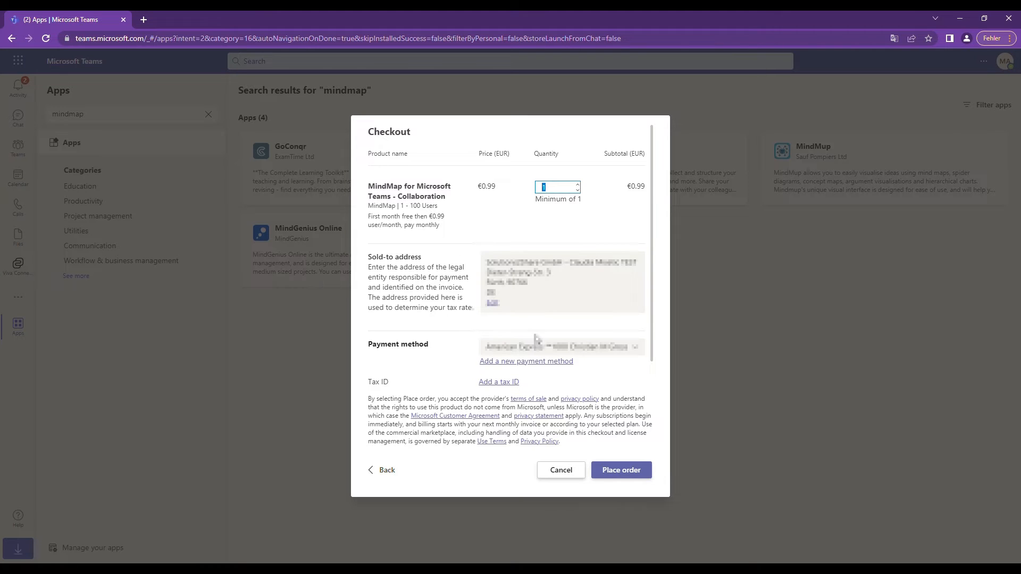
- Add VAT ID DE279075139 and place the MindMap subscription order
scroll(down, 3)
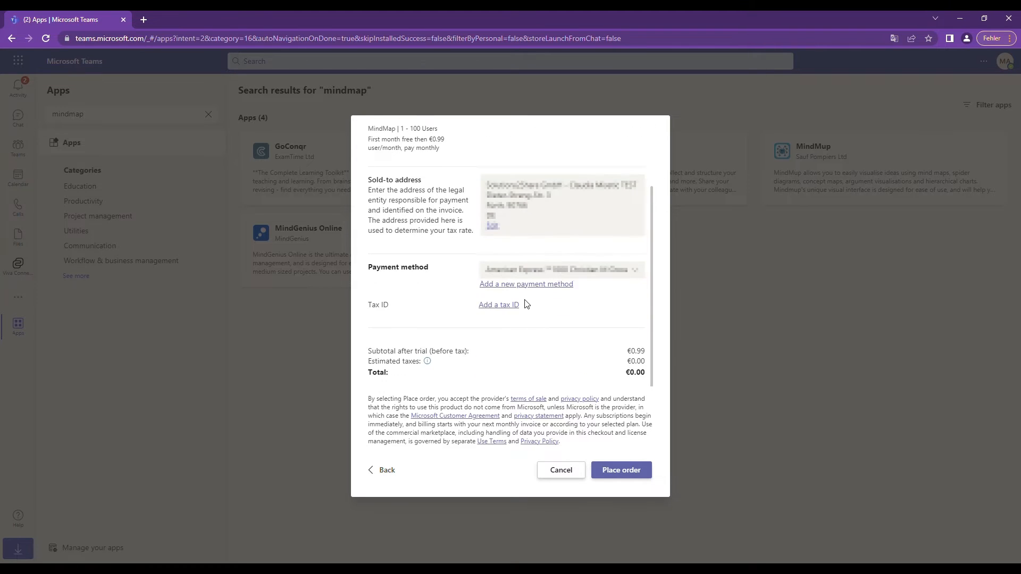
text(DE279075139)
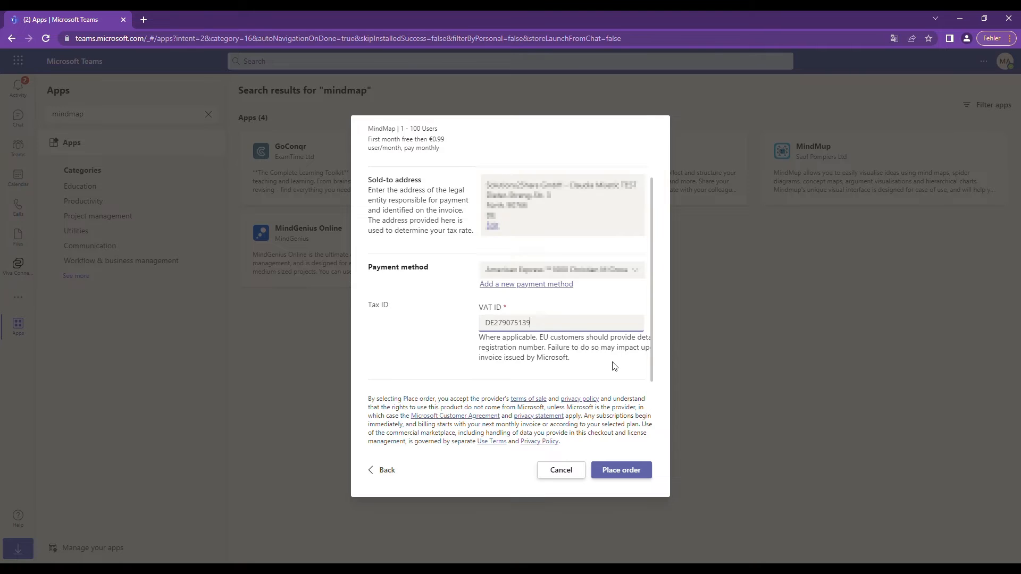
scroll(down, 3)
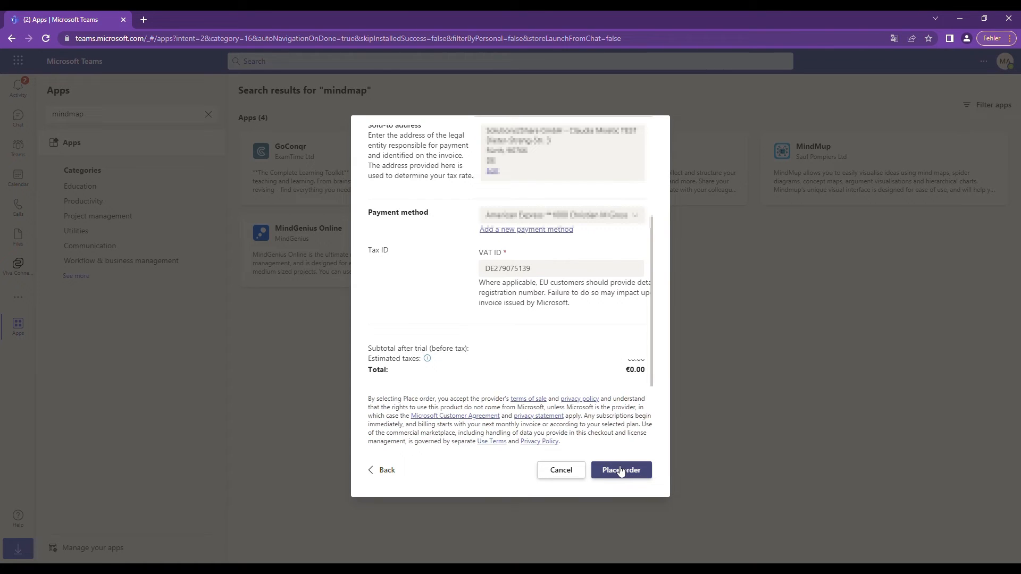
click(619, 469)
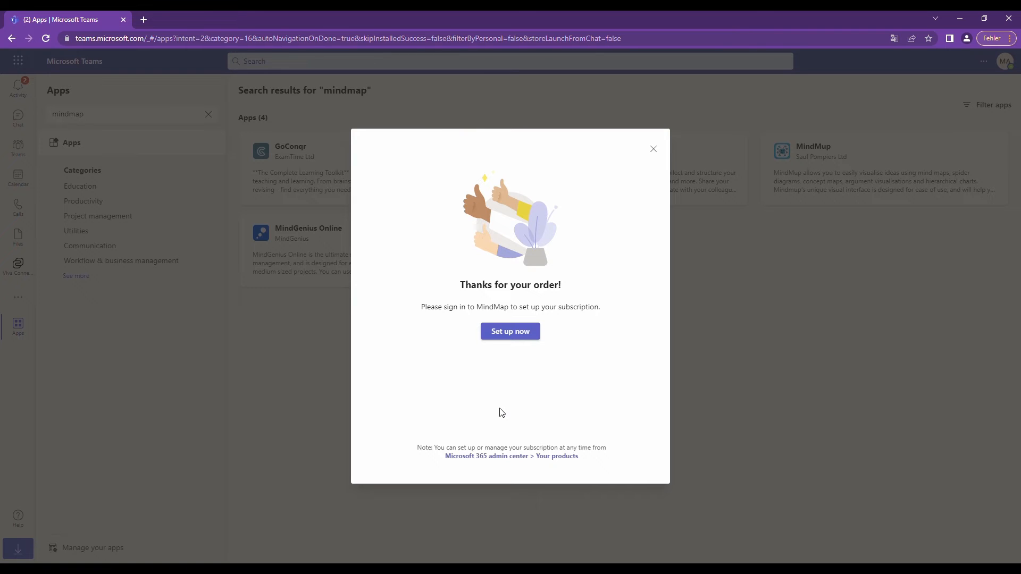
- Start setting up the new subscription in the Solutions2Share licensing portal
click(510, 331)
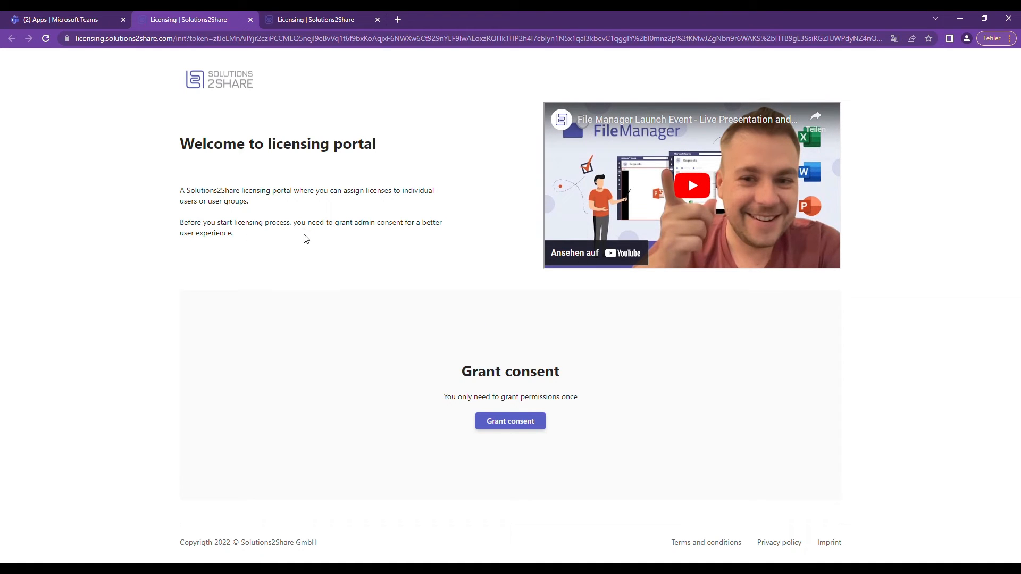
- Grant admin consent and accept the requested permissions for the licensing portal
click(510, 421)
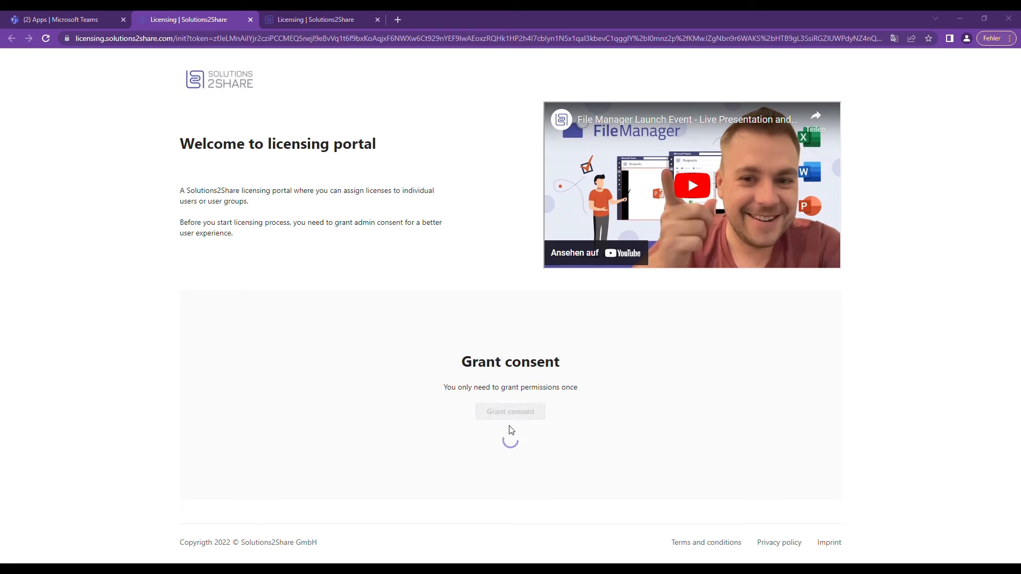
click(509, 410)
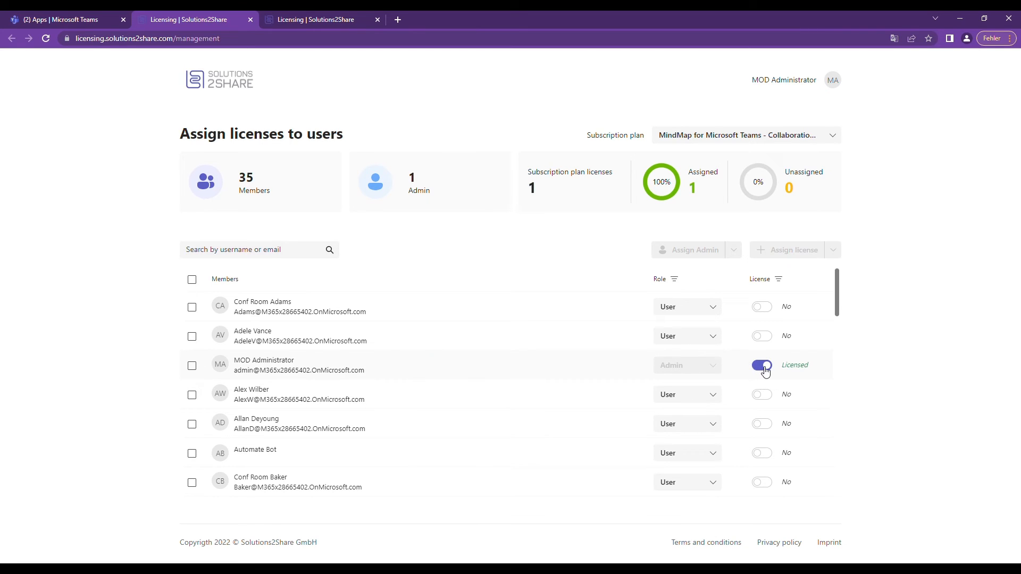
- Move the license to Conf Room Adams and make that account an Admin
click(760, 365)
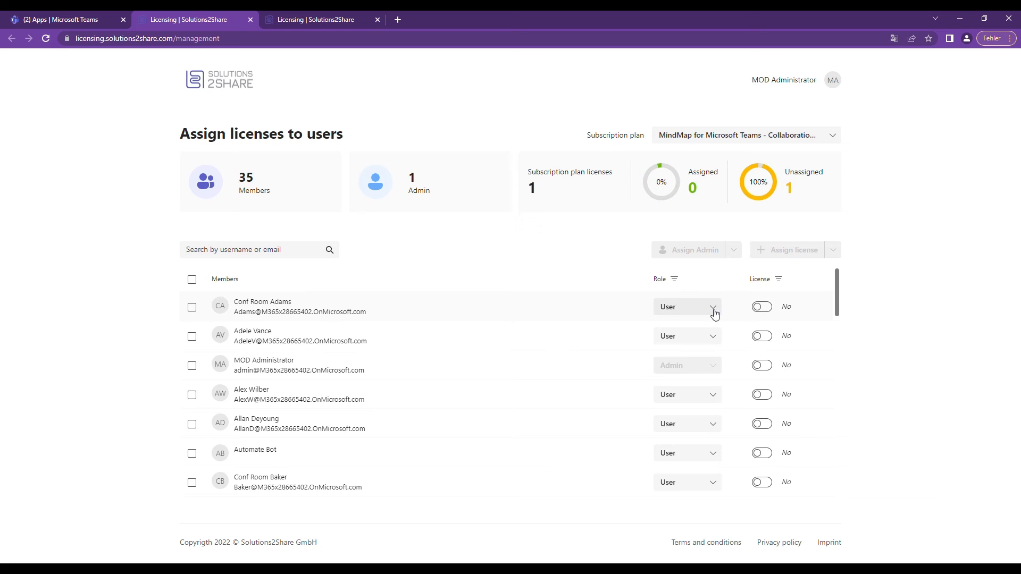
click(761, 306)
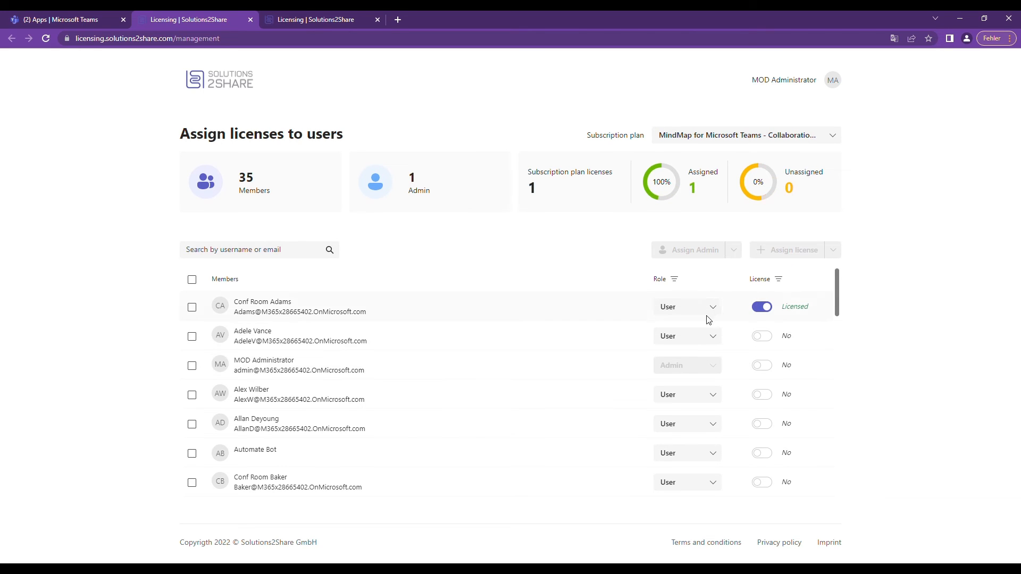
click(686, 306)
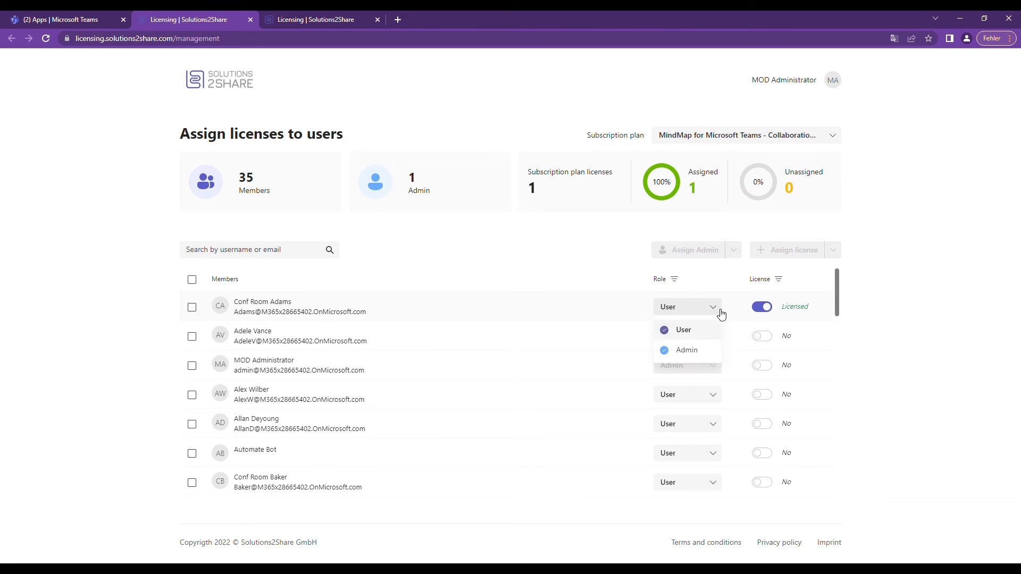
click(686, 350)
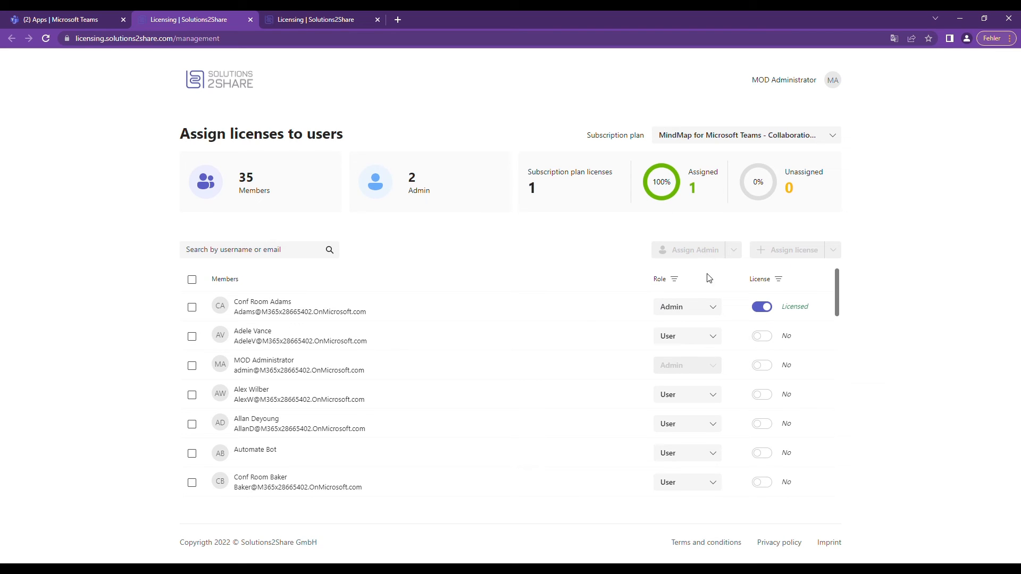
mouse_move(719, 352)
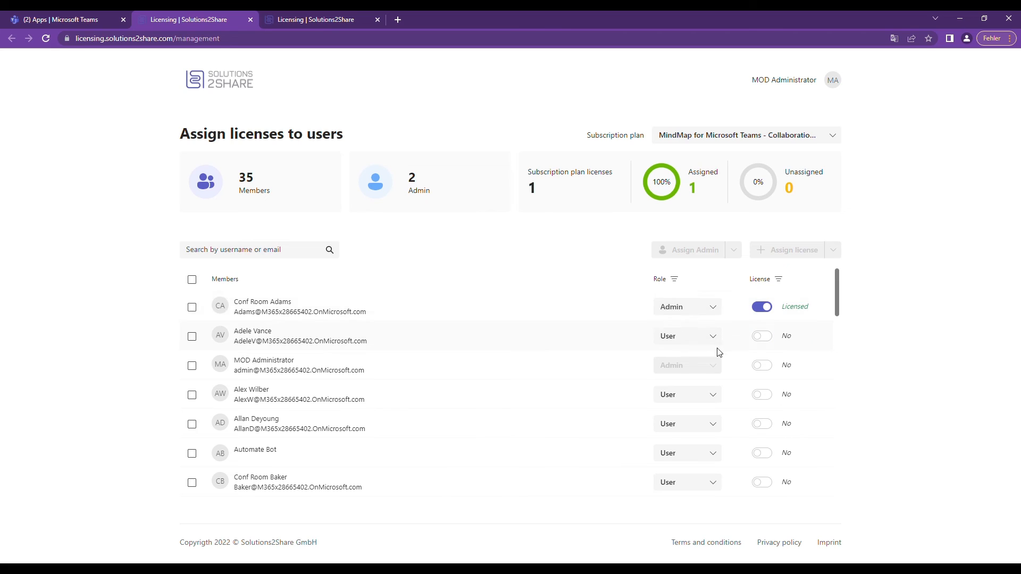
- Set Conf Room Adams back to User and return the license to MOD Administrator
click(685, 306)
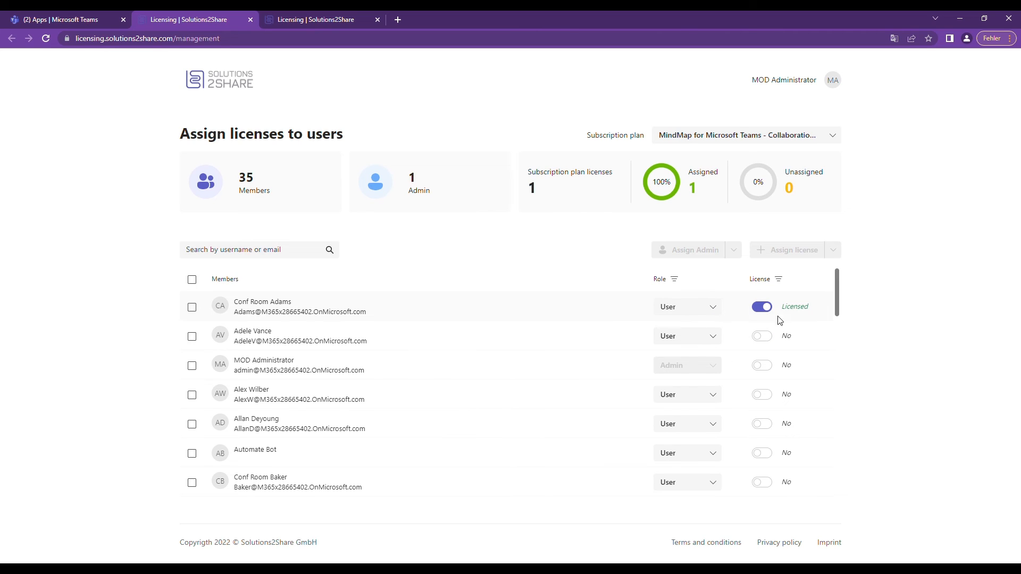
click(760, 364)
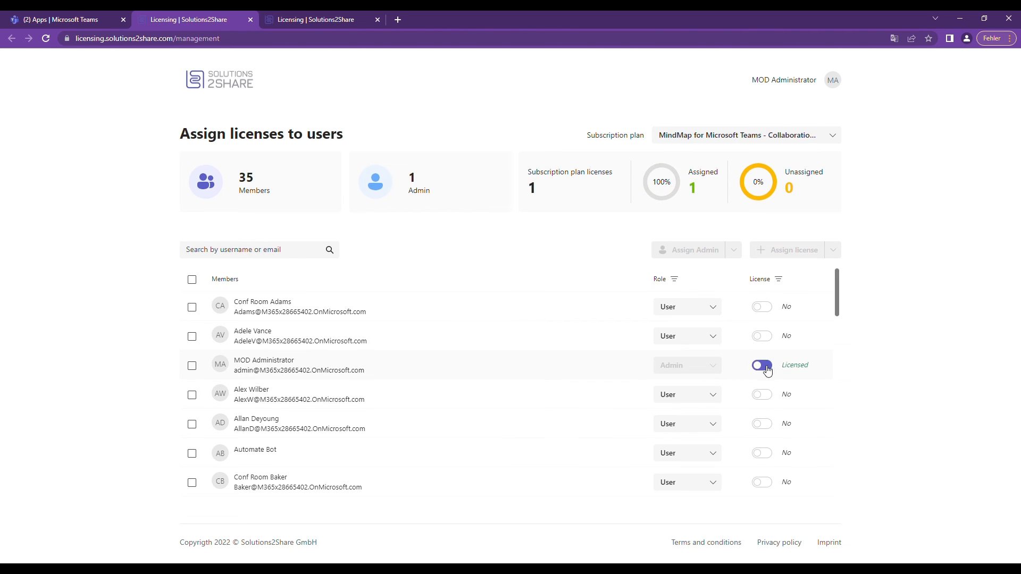
click(760, 364)
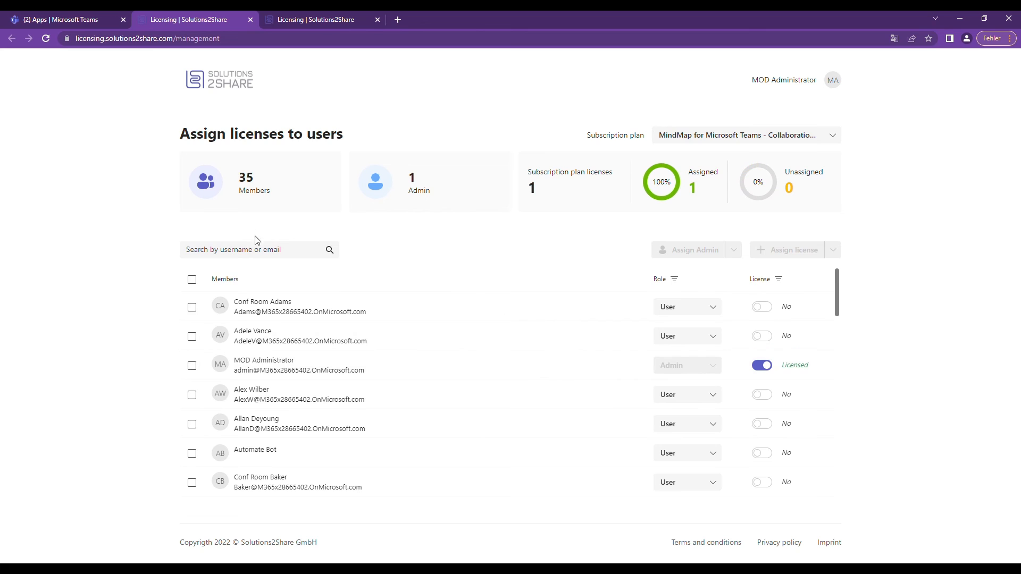
mouse_move(706, 141)
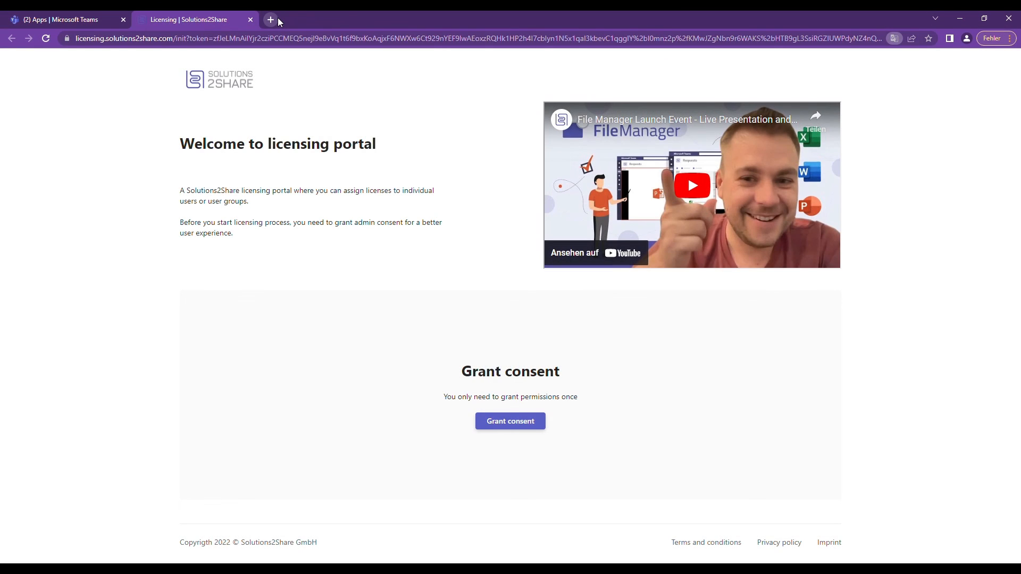
- Reach the licensing portal via solutions2share.com's Customers > License Management link
click(269, 20)
text(solutions2share.com)
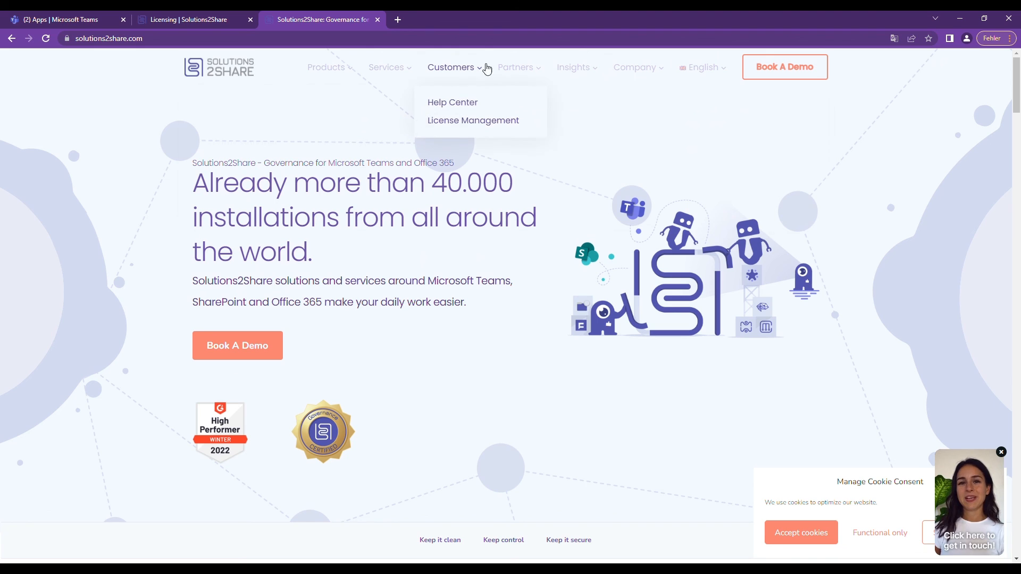
click(472, 120)
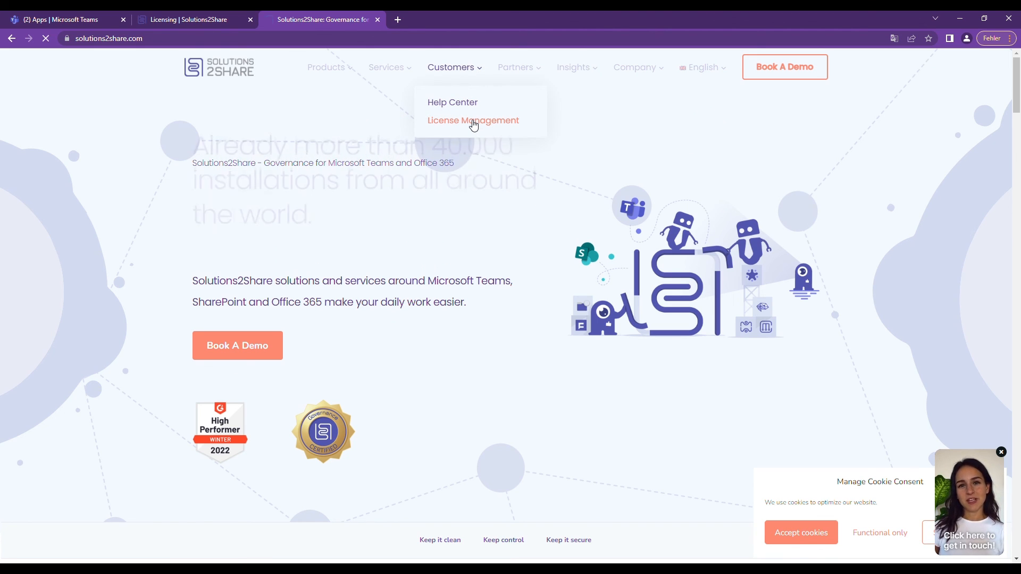
click(472, 120)
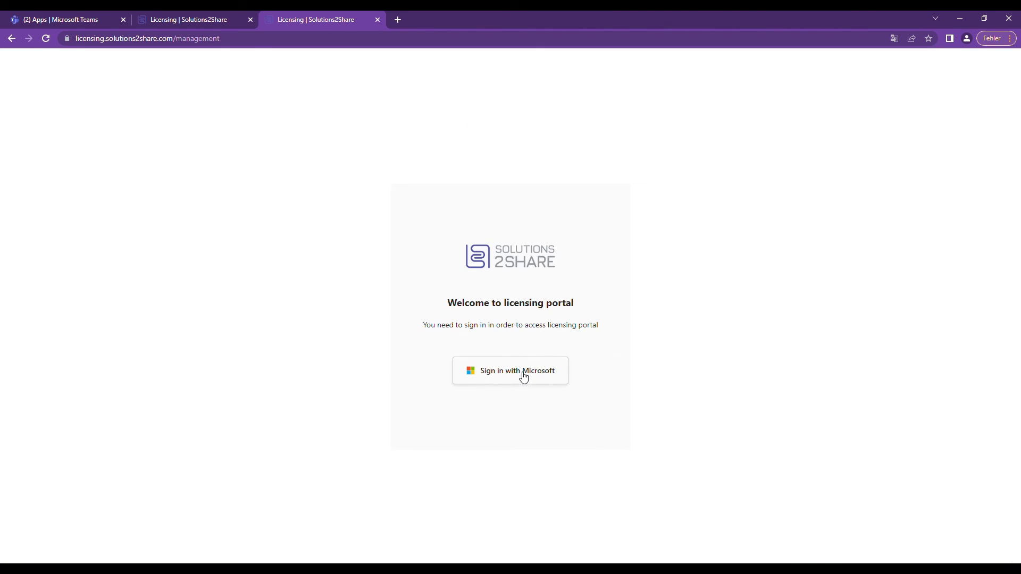